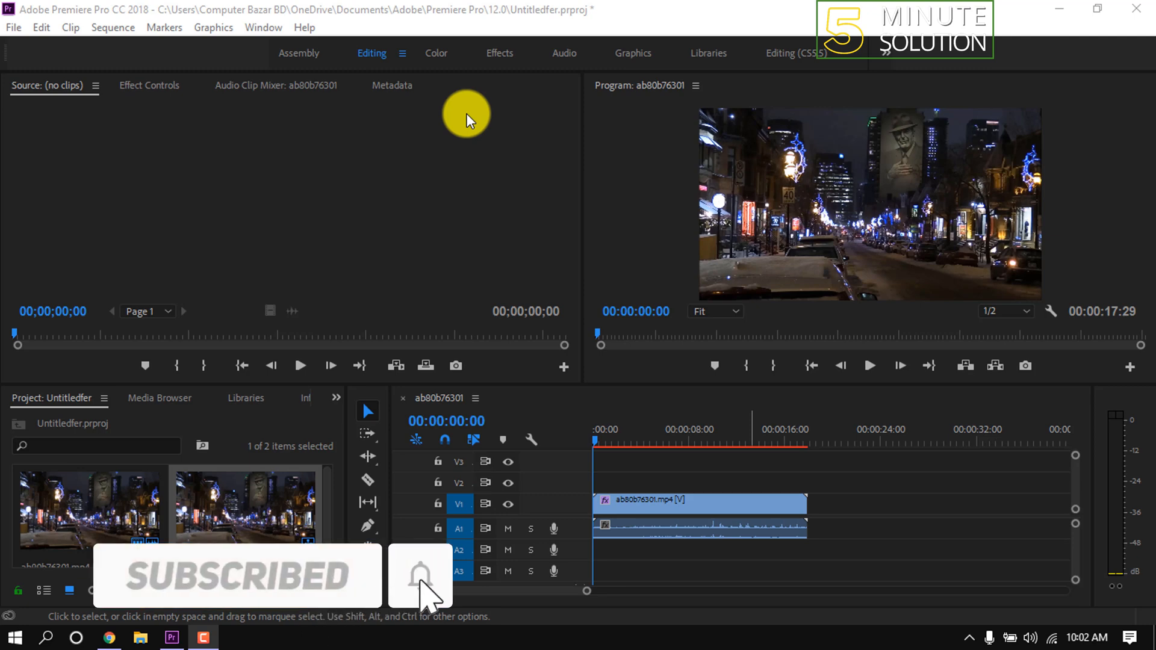
mouse_move(372, 205)
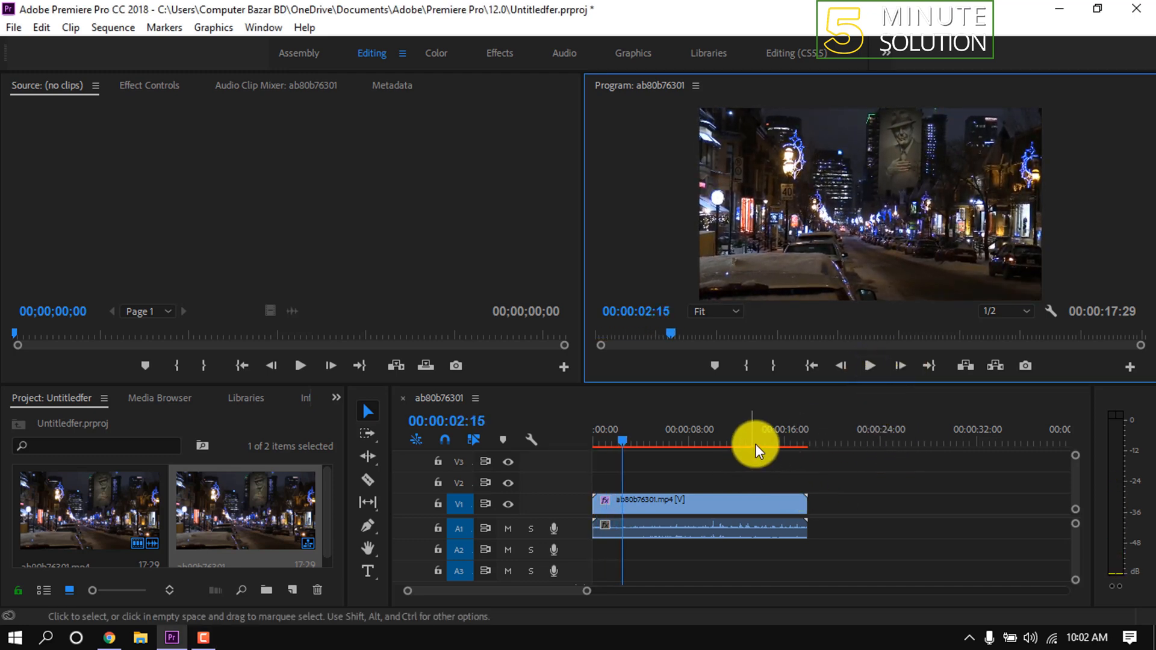
Select the ab80b76301.mp4 clip and its audio on the timeline
left_click(699, 504)
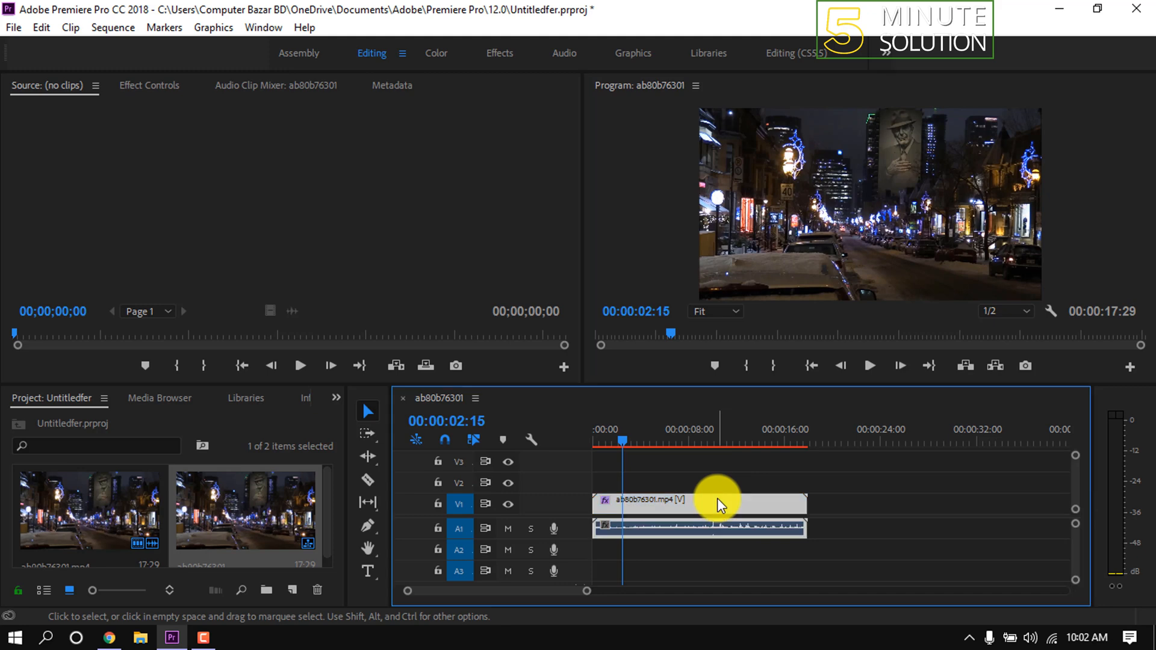
mouse_move(719, 505)
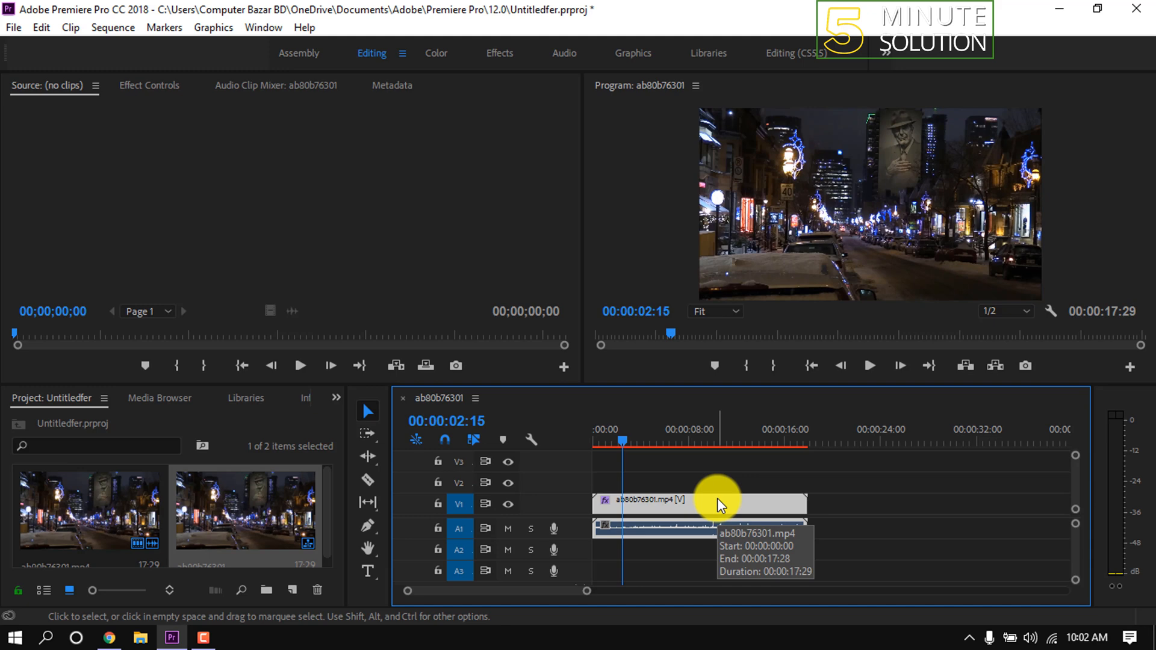
Run Sequence > Render Selection so the selected clip's render files are generated
left_click(113, 28)
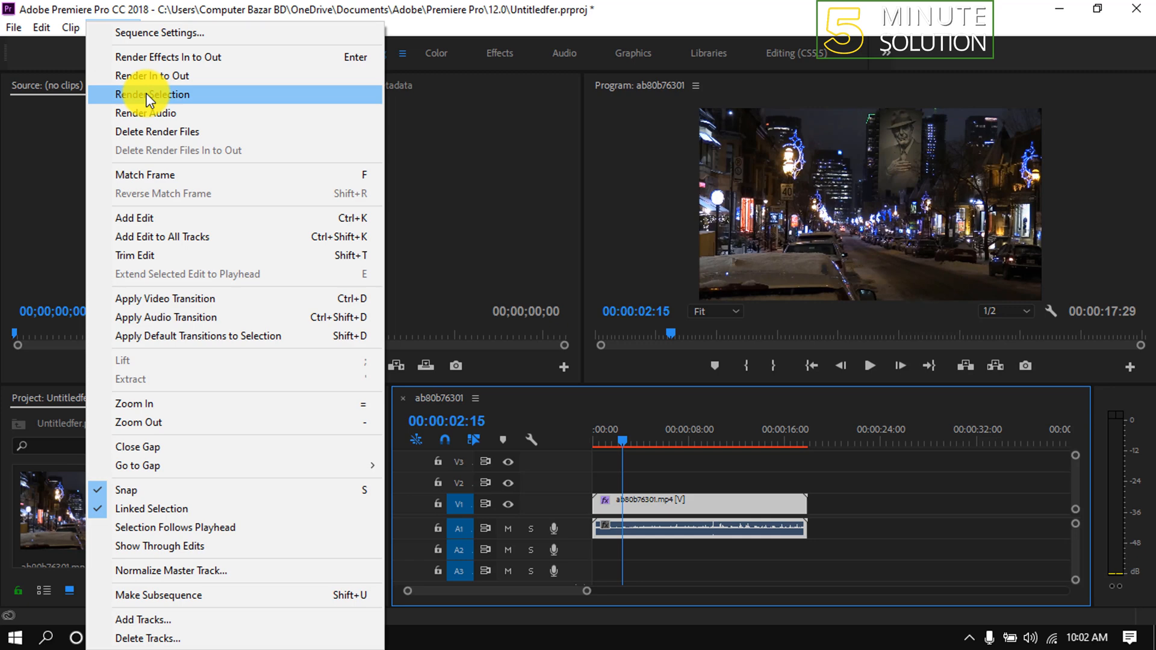
left_click(153, 94)
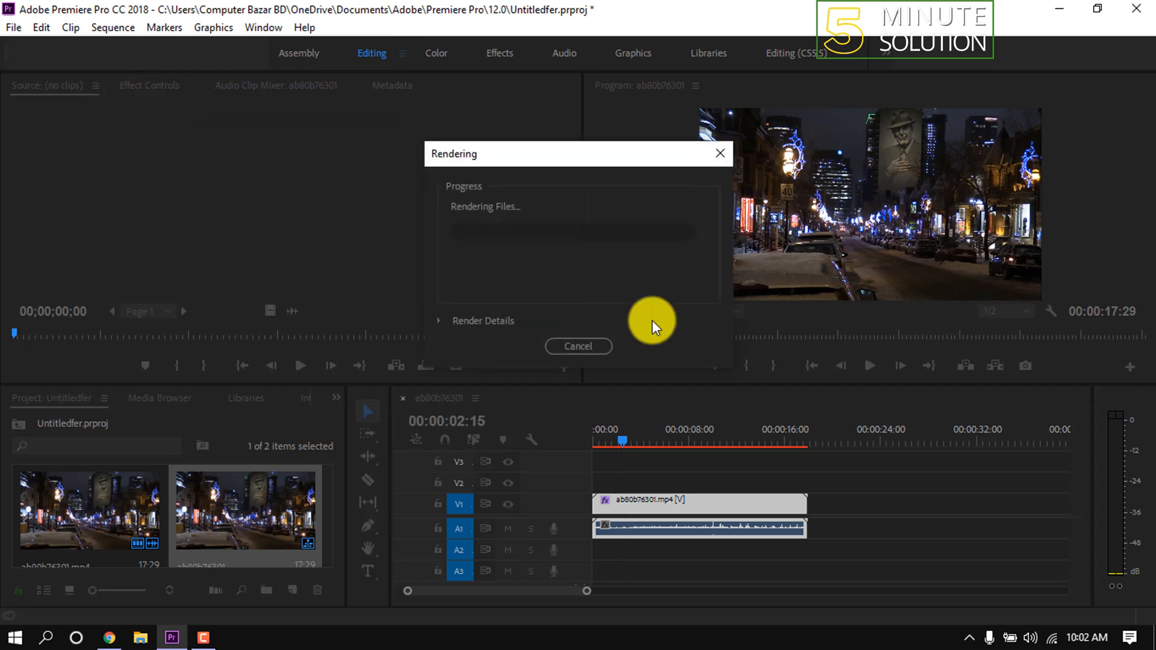